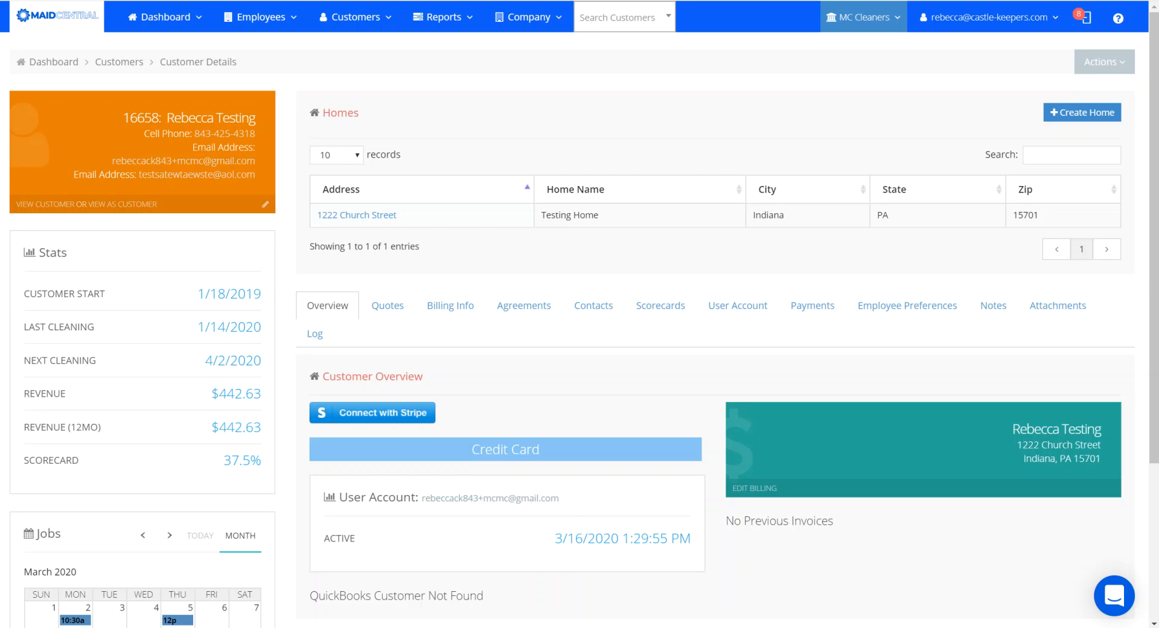
mouse_move(868, 131)
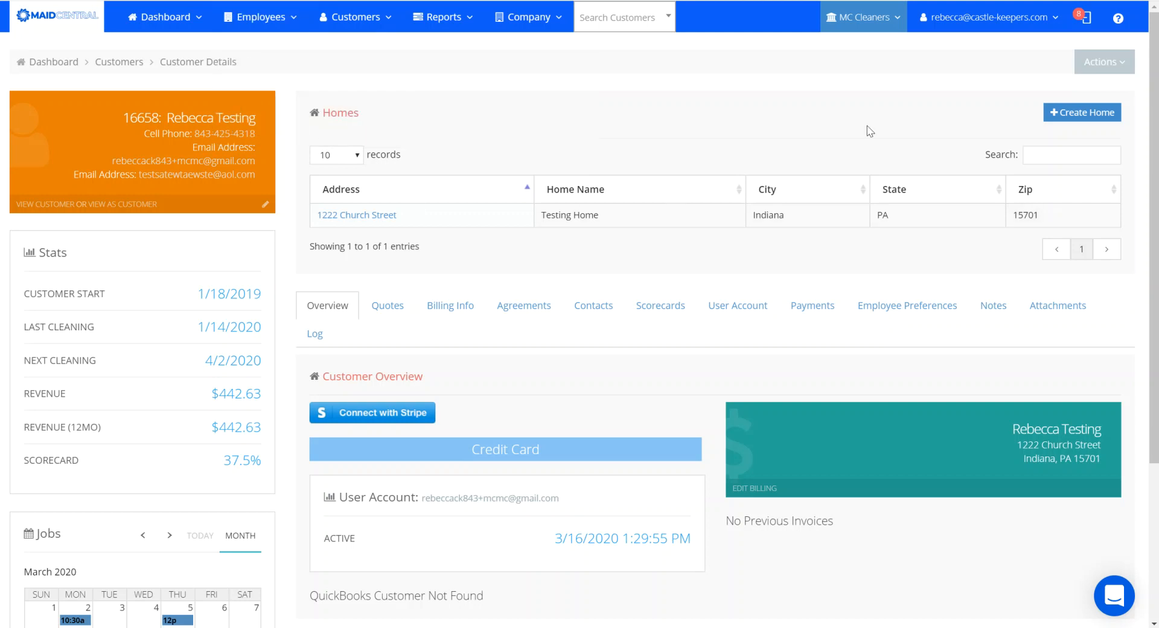
mouse_move(1016, 86)
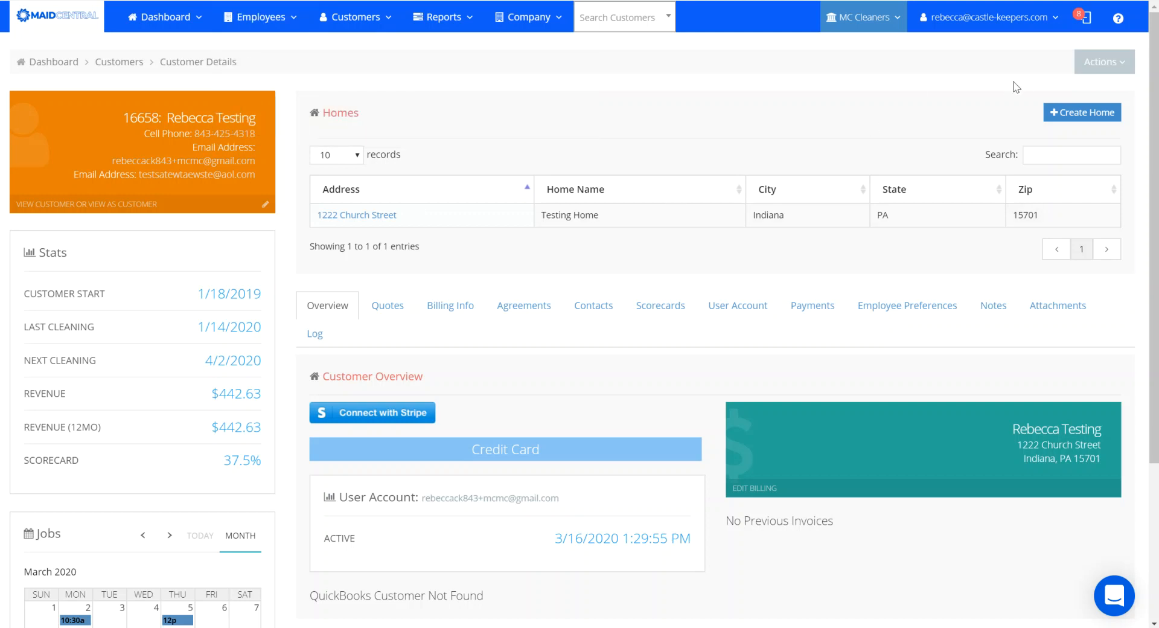
Step: Open the Actions dropdown on the customer's details page
left_click(1104, 60)
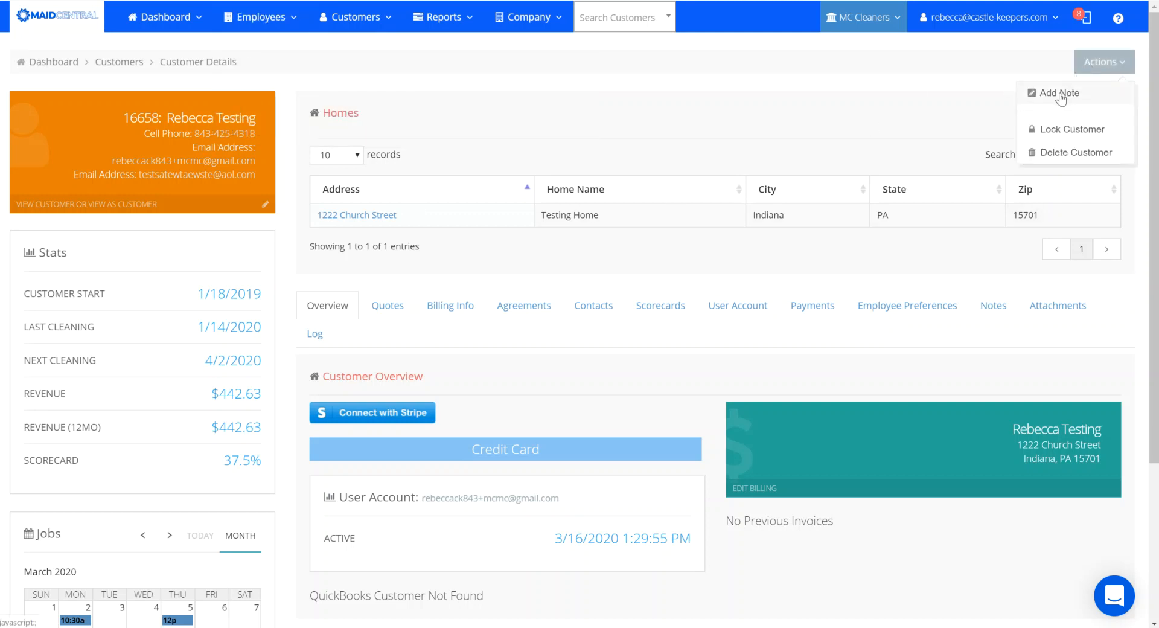
Step: Add and submit the customer note 'Client called to say we did great'
left_click(1059, 93)
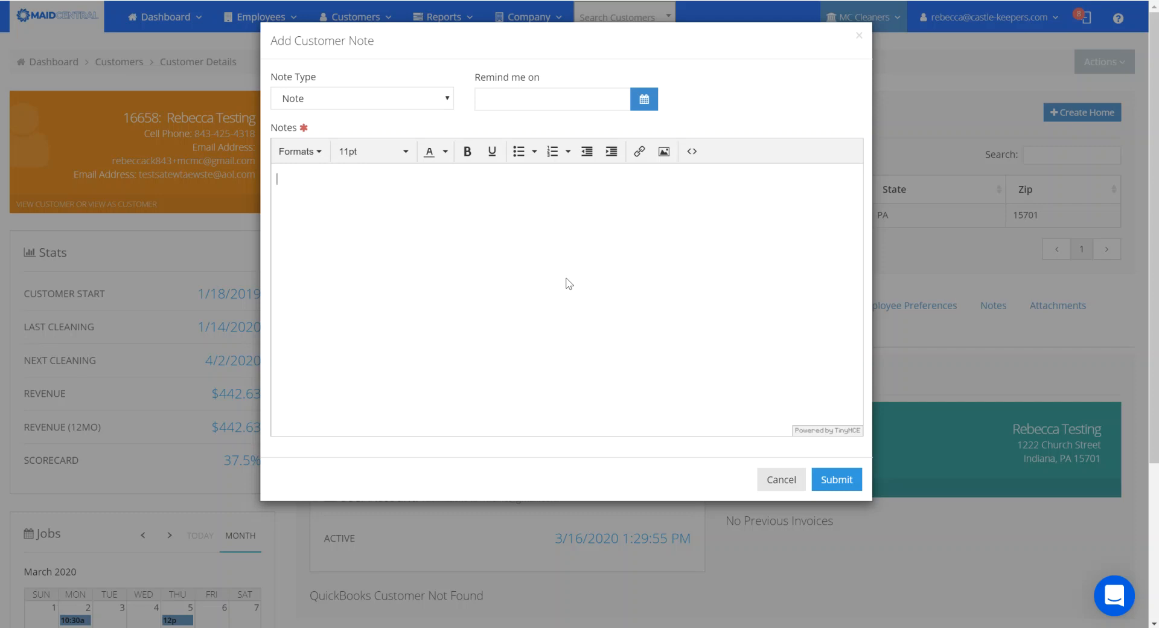
type("Client c")
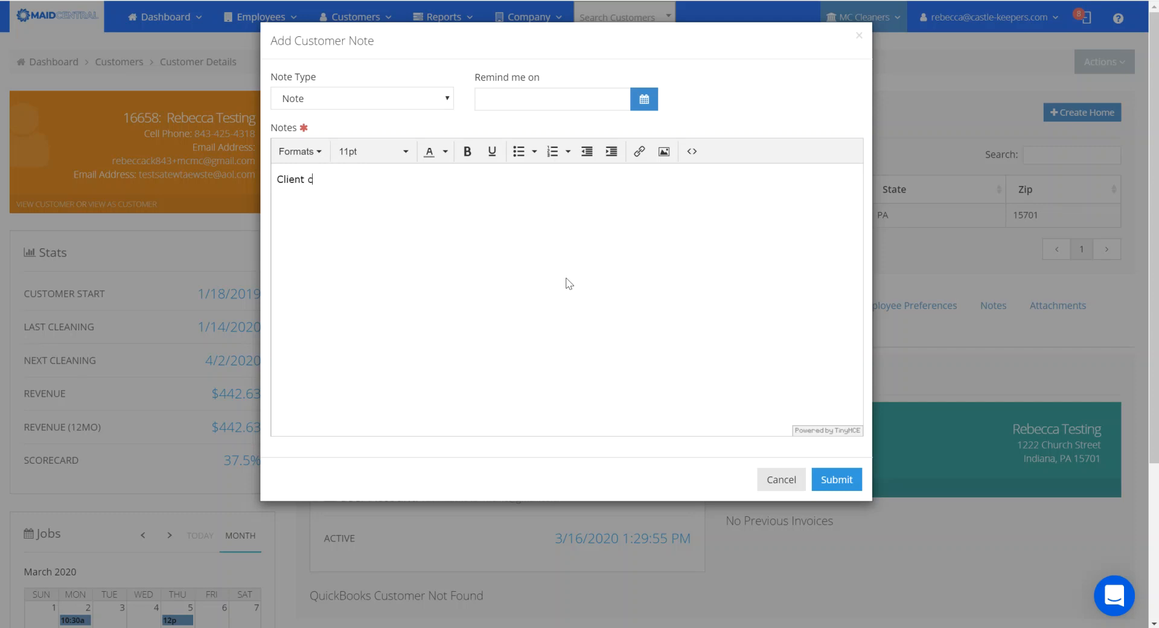
type("alle dt")
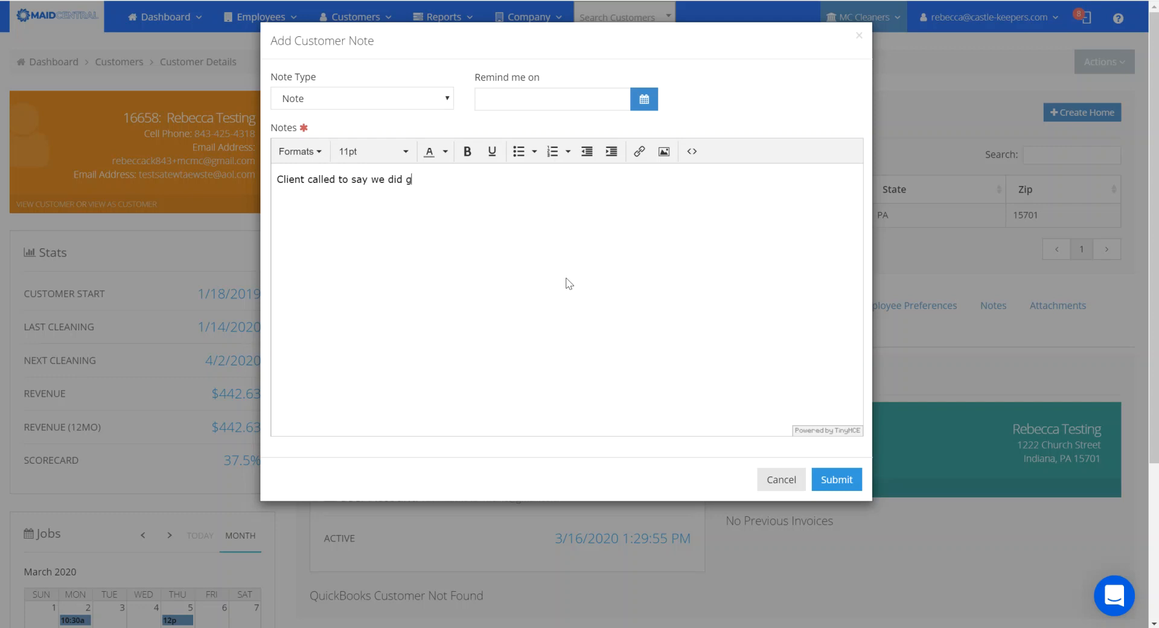
type("reat")
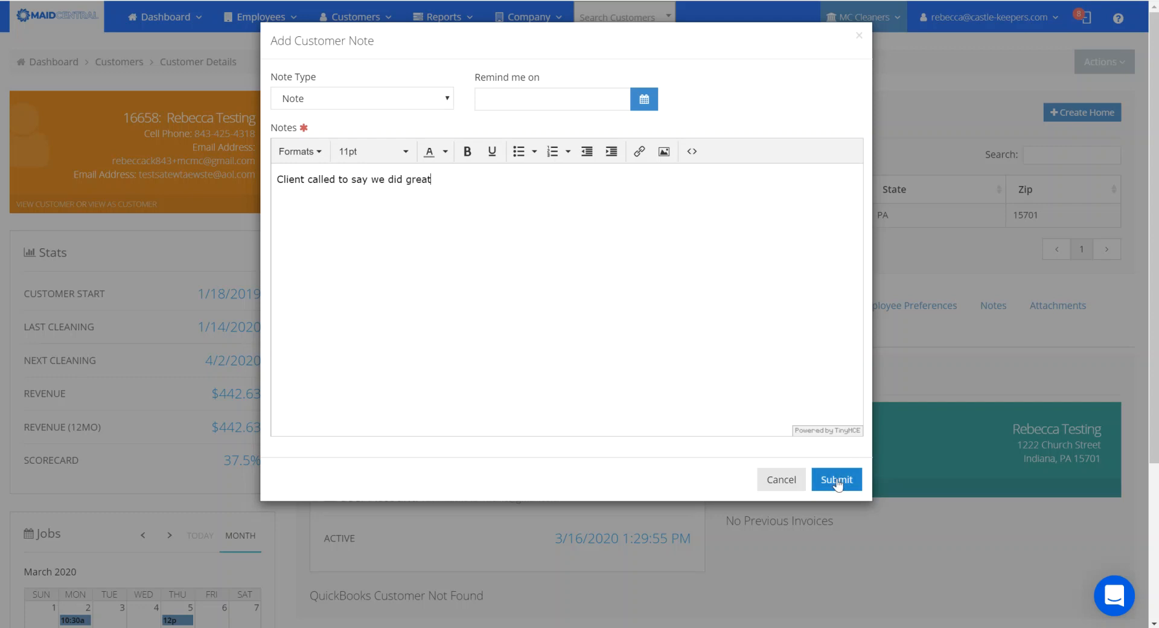
left_click(836, 480)
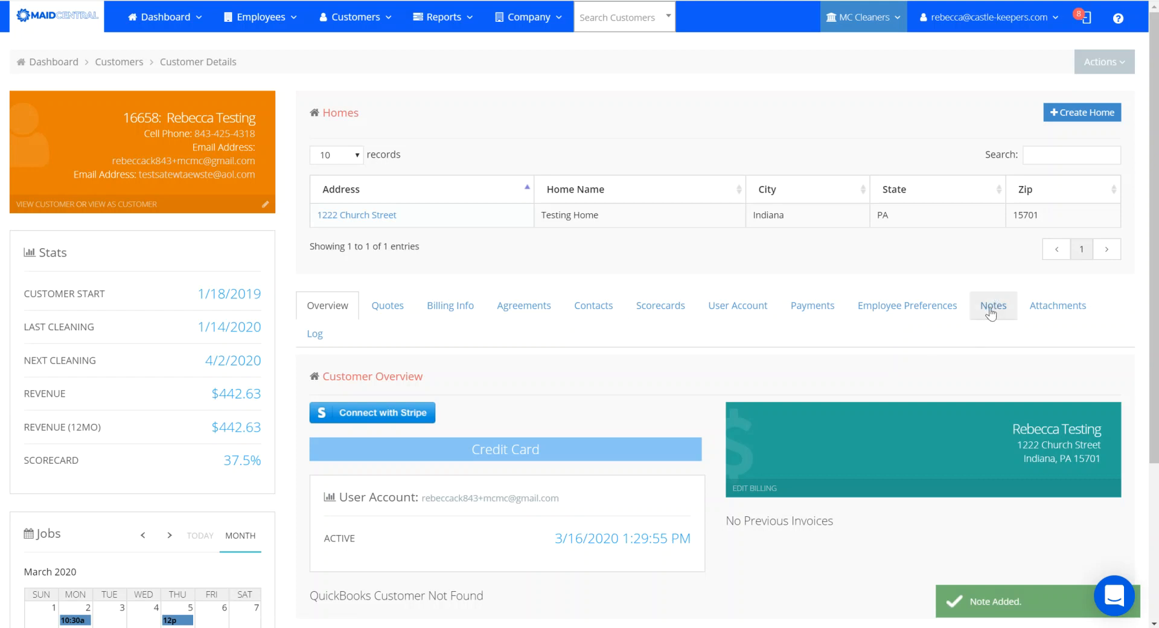
Step: View the customer's Notes tab to confirm the new note is listed
left_click(992, 305)
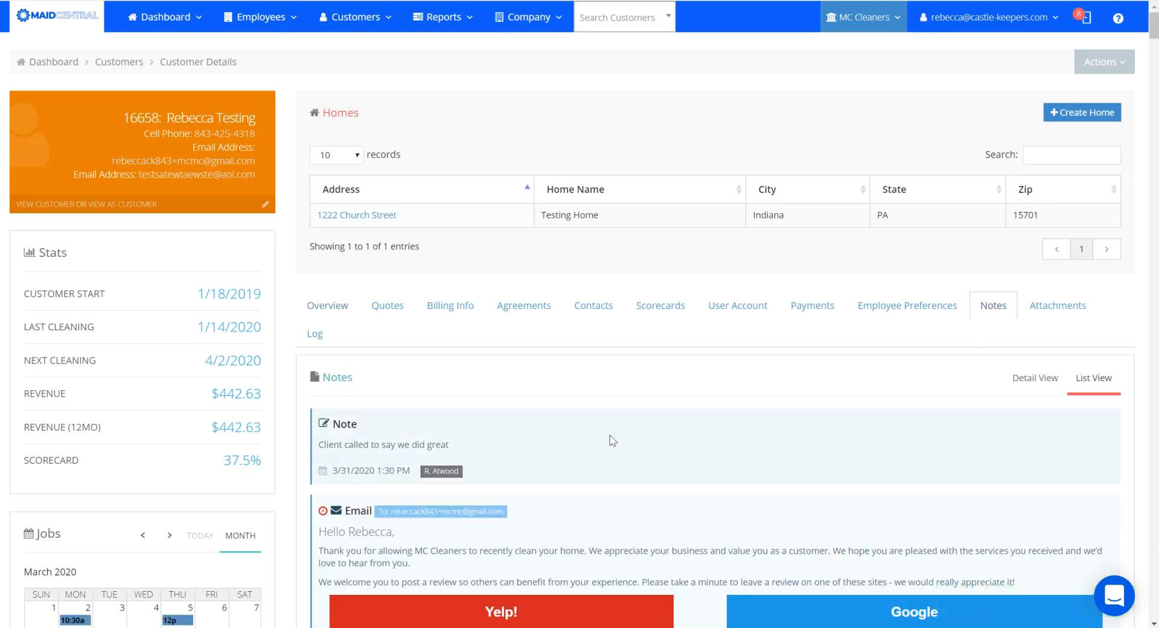
mouse_move(768, 444)
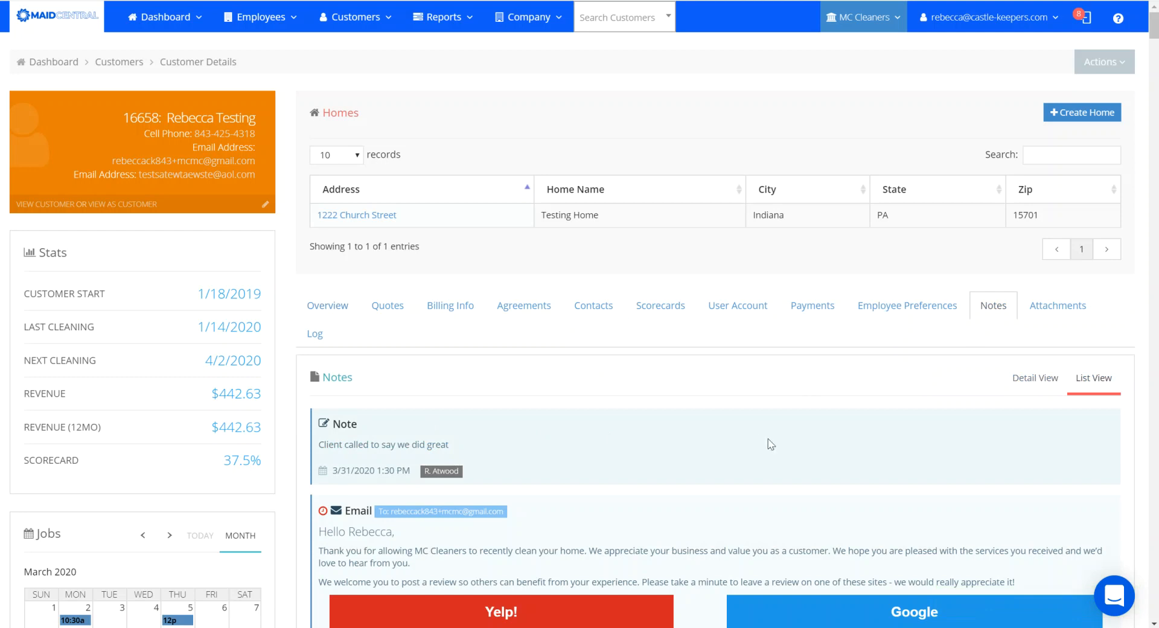
mouse_move(1031, 95)
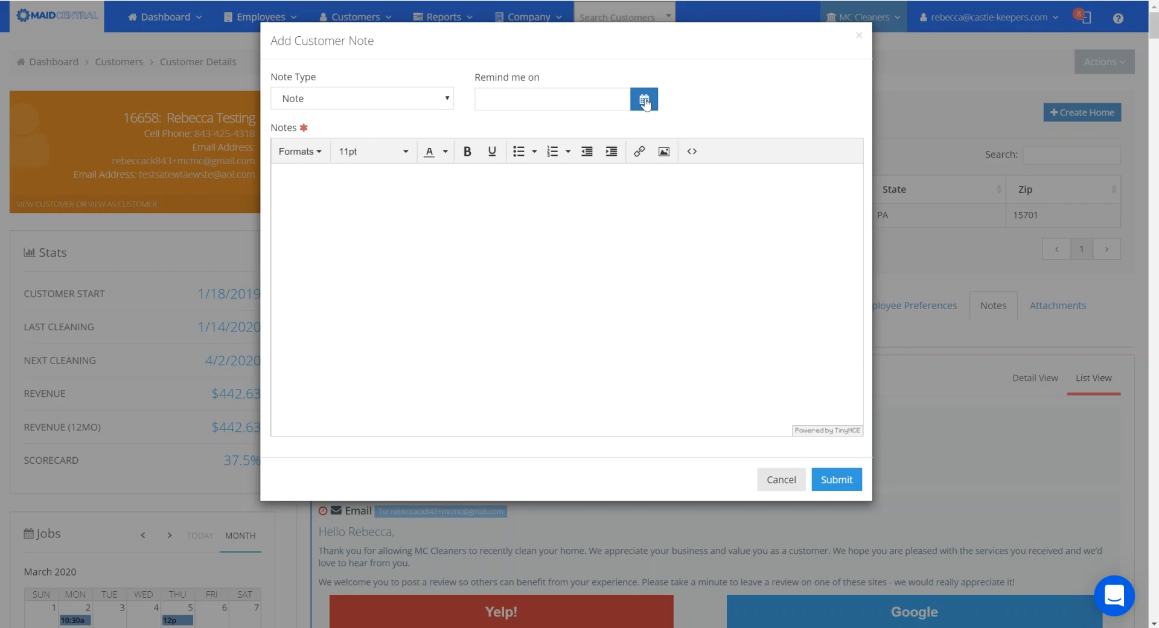
Step: Submit a 03/31/2020 reminder note: 'ATTN office staff please call Rebecca today for access info'
left_click(643, 99)
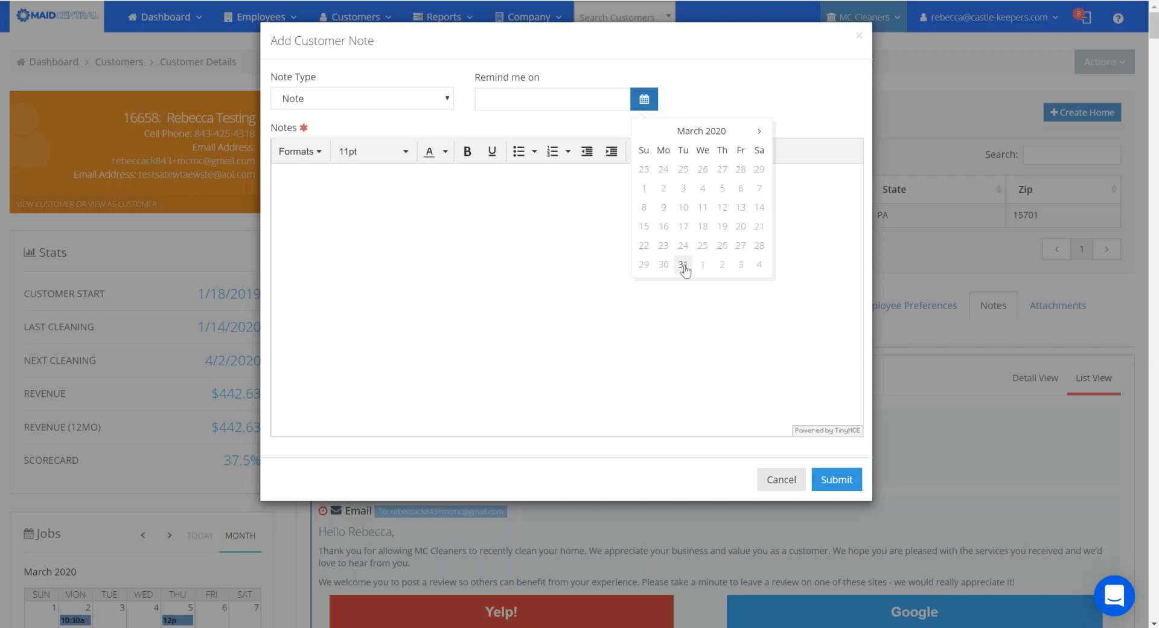
left_click(682, 264)
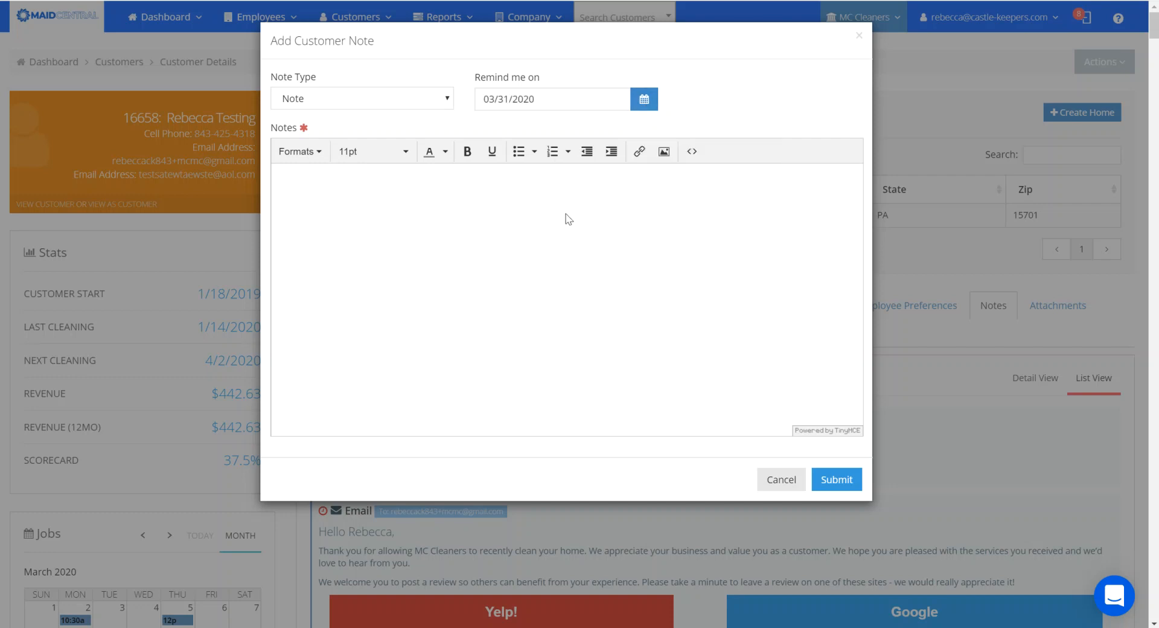
type("ATTN off")
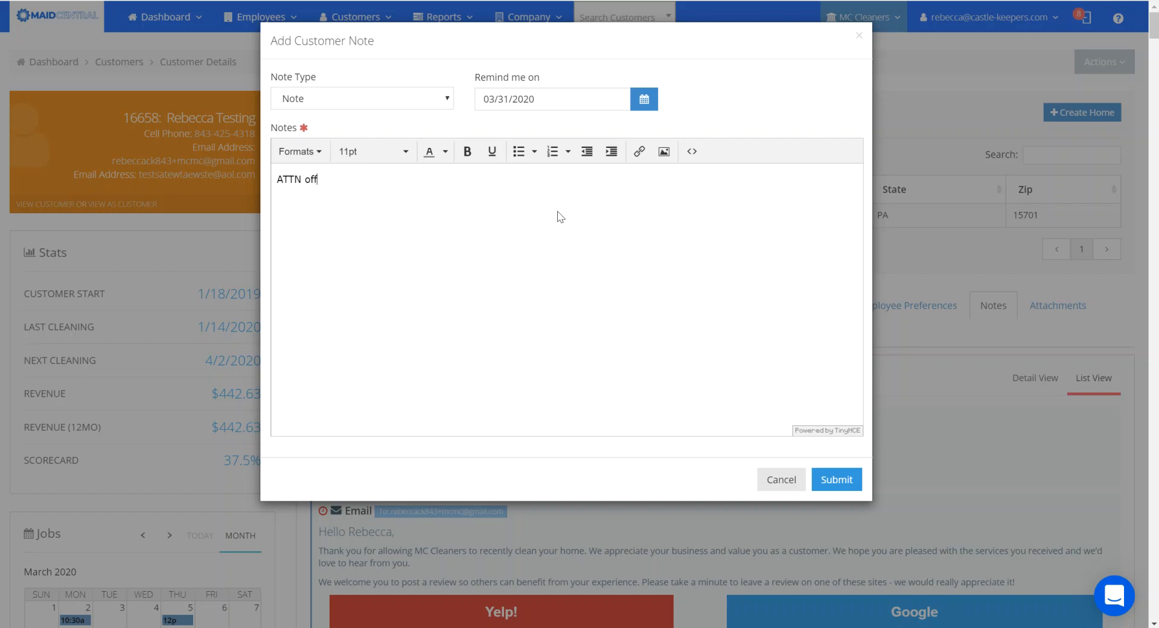
type("ice s")
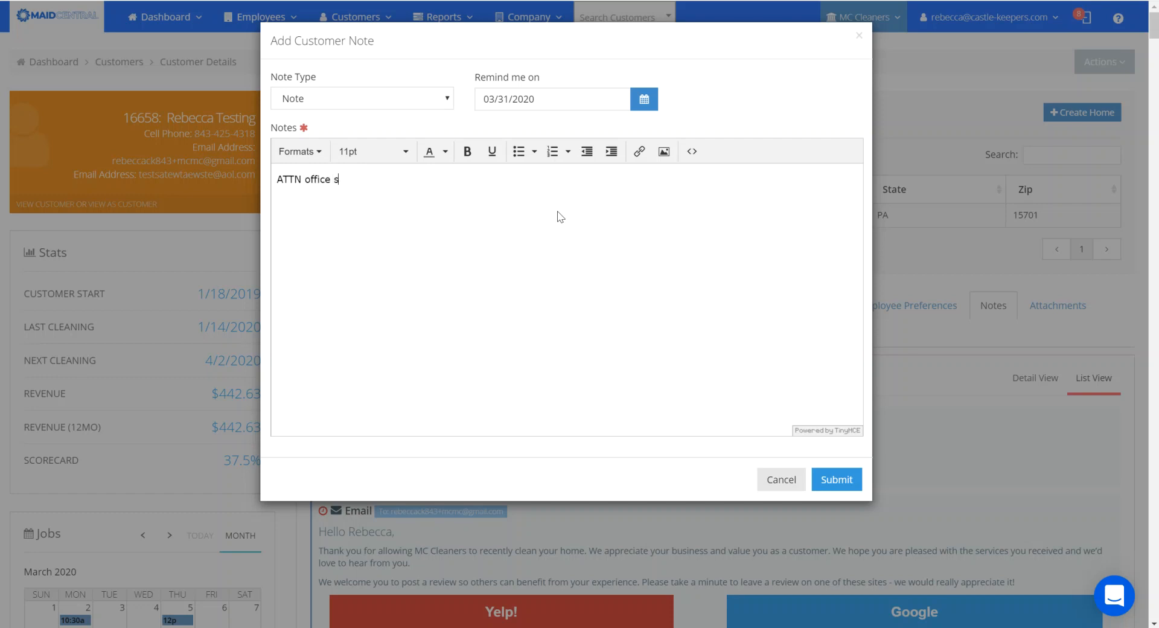
type("taff please call REbecca today for acce")
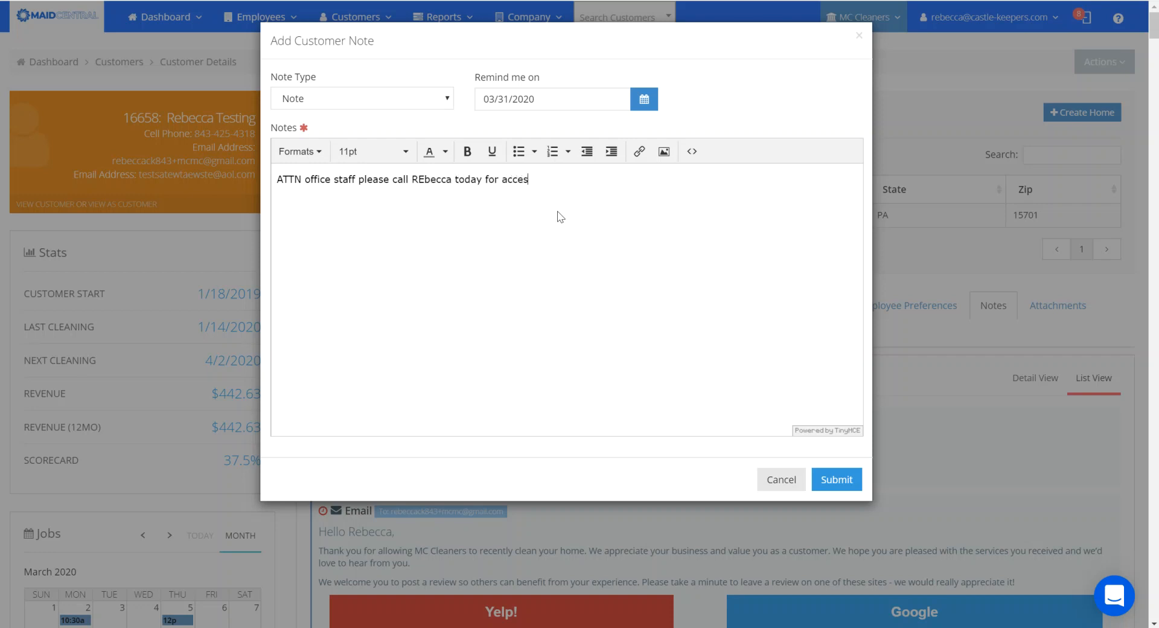
type("s info")
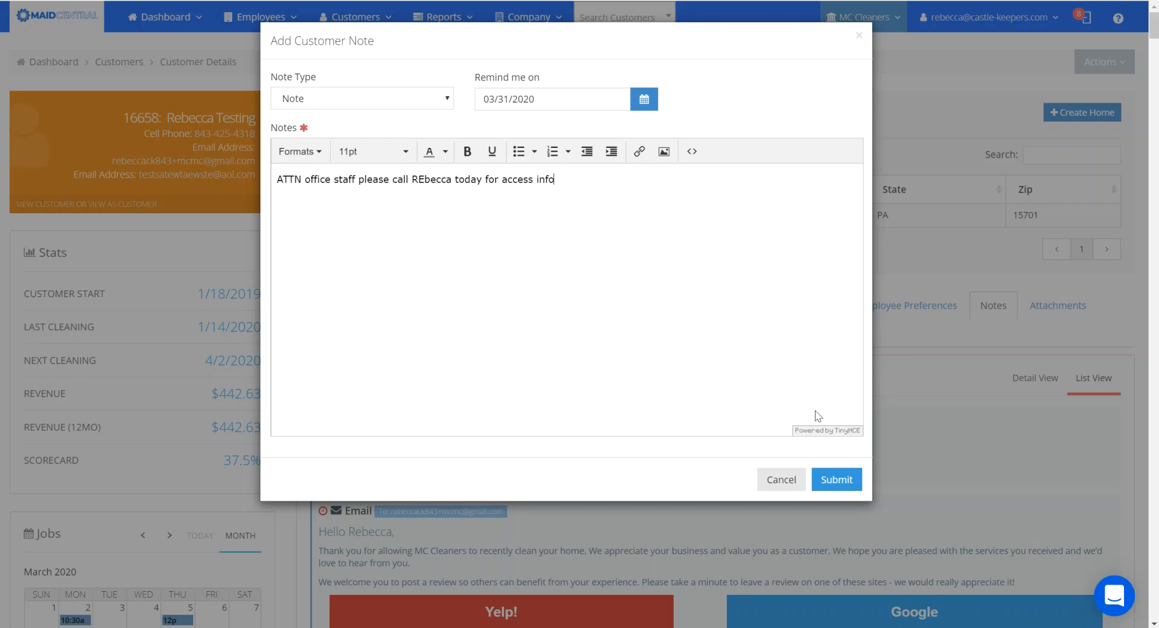
left_click(837, 479)
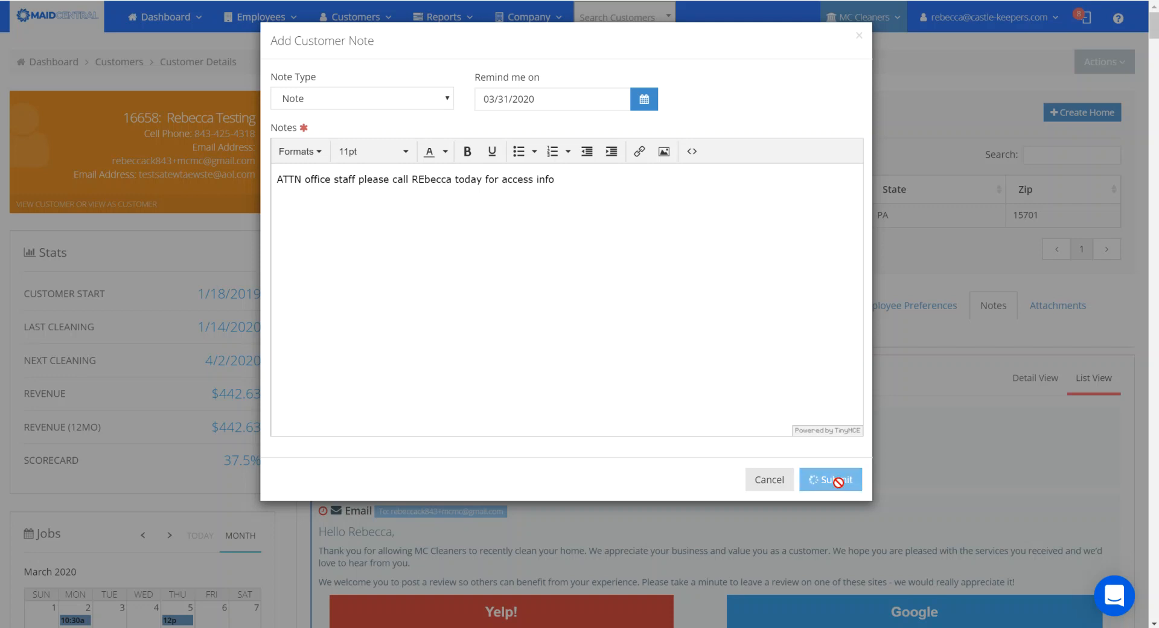
Step: Check the Sales Dashboard's Open Tickets for Rebecca's 3/31/2020 access-info reminder
left_click(830, 479)
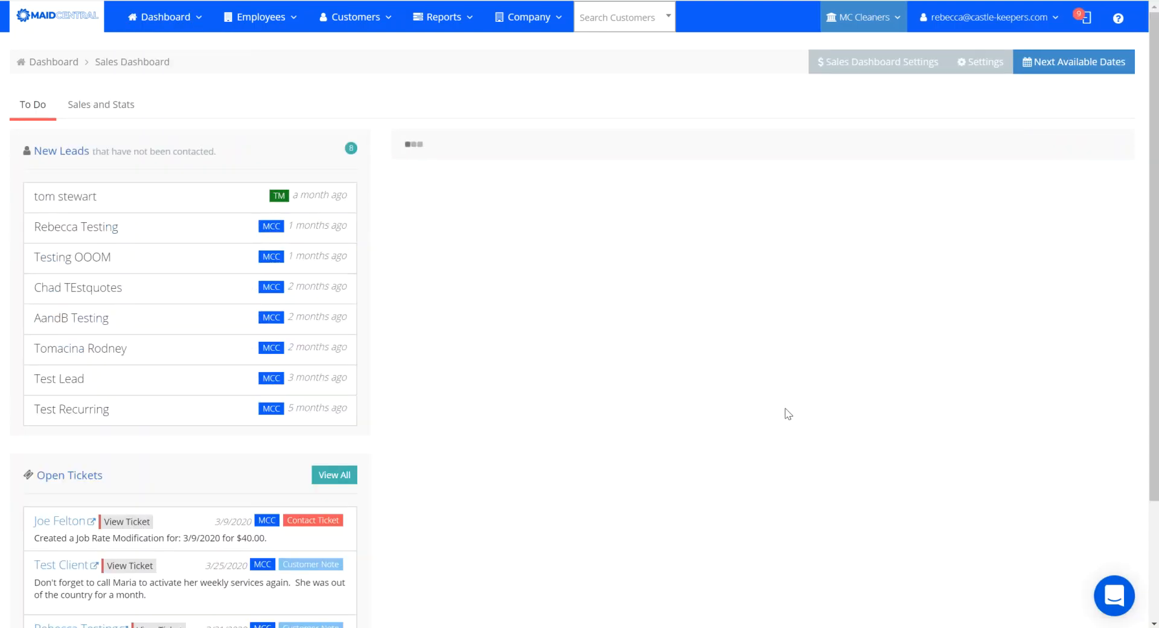
scroll("down", 3)
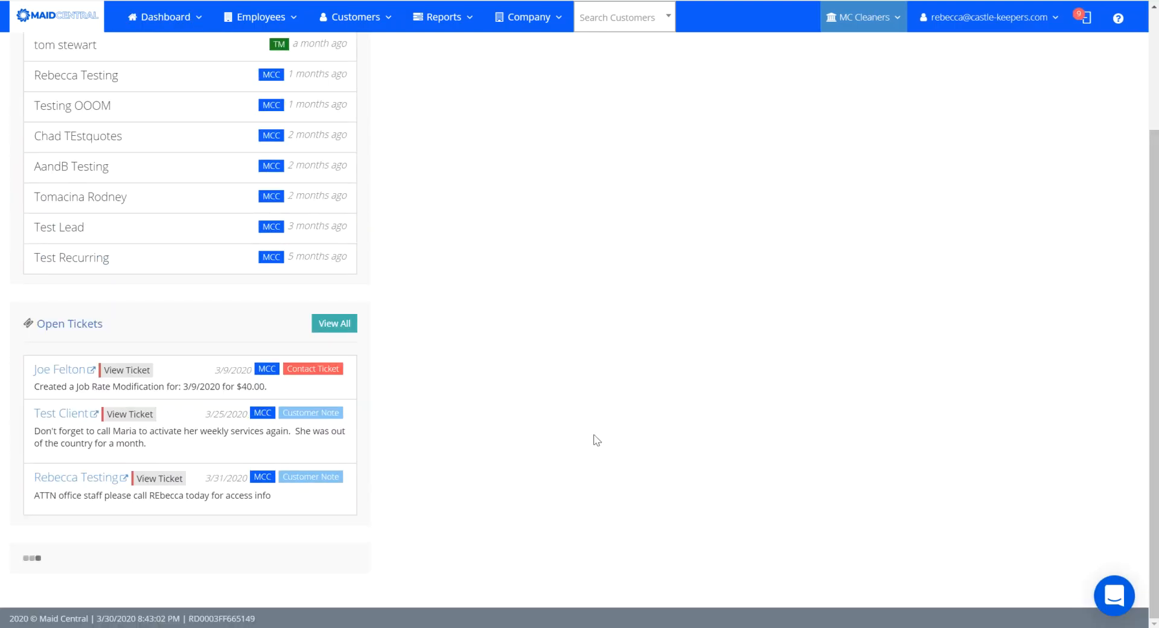
mouse_move(38, 528)
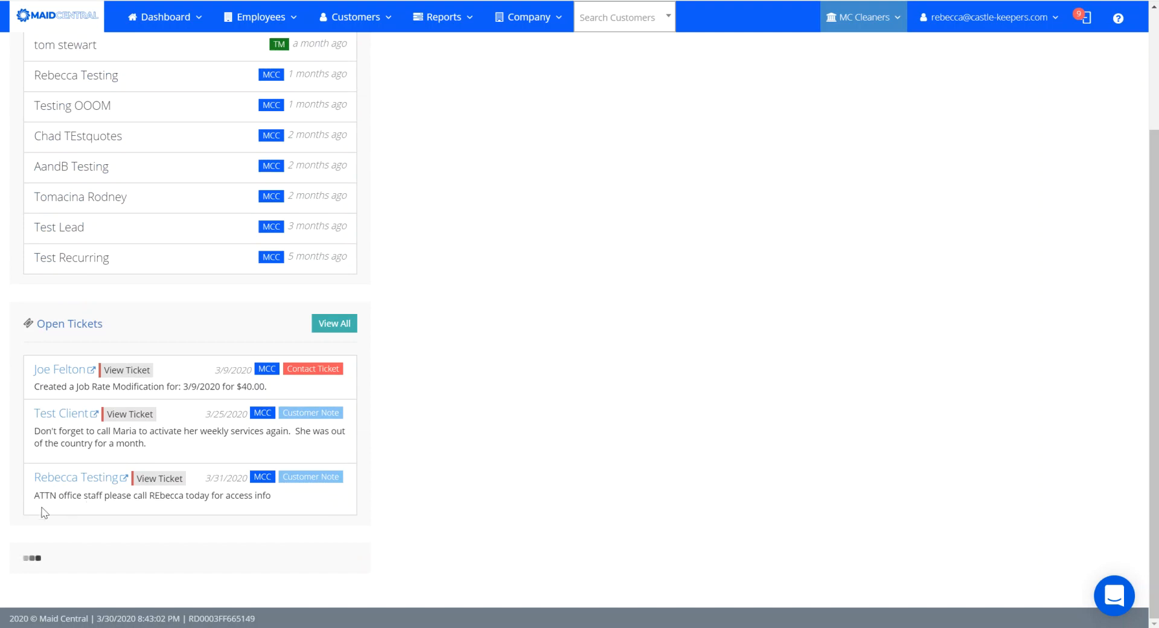